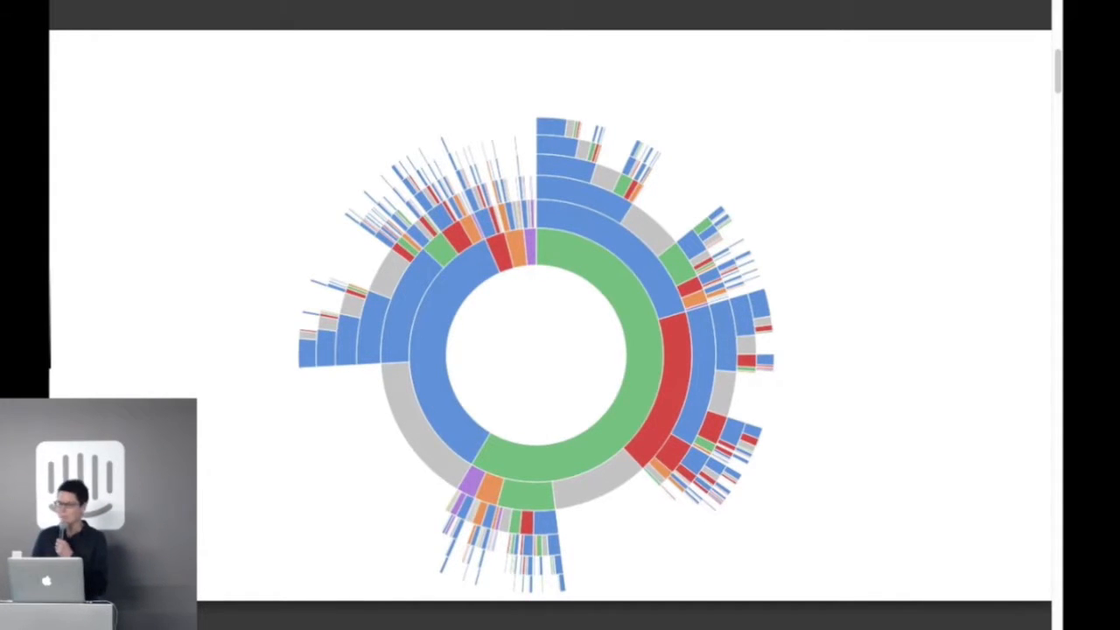
pyautogui.moveTo(821, 122)
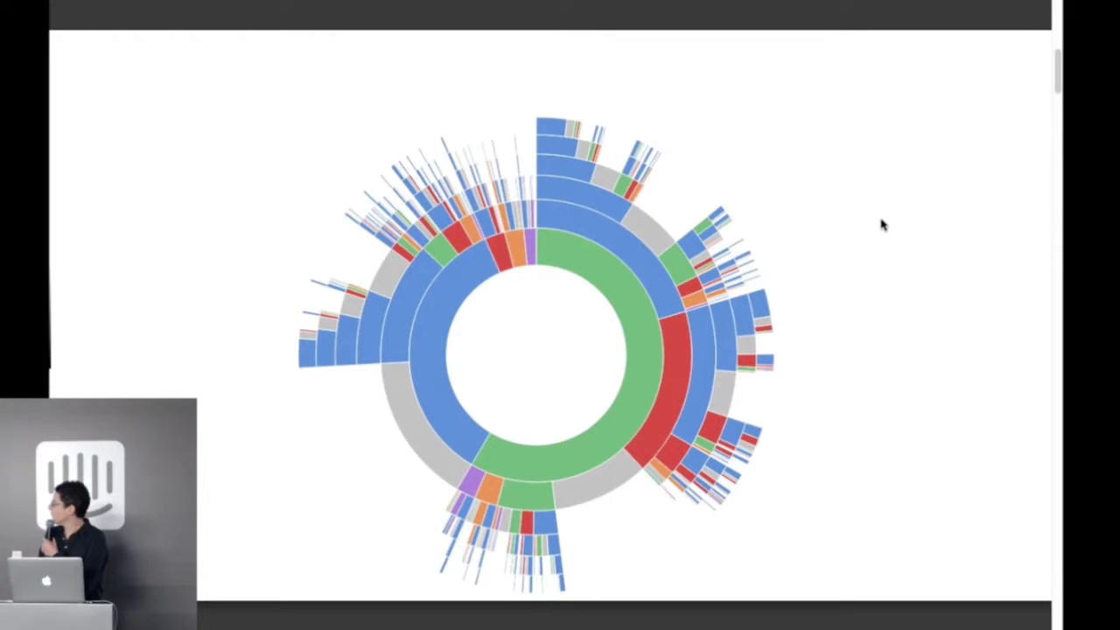
# - Advance from the home > watch 20.5% breadcrumb view to the icicle-layout chart and thank-you slide
pyautogui.press('Right')
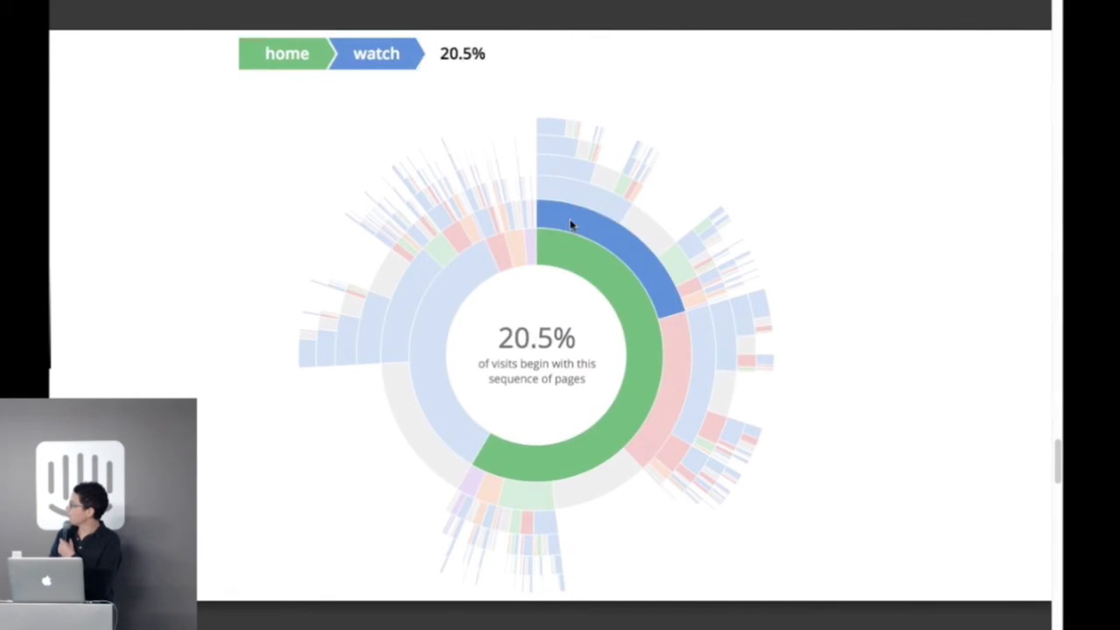
pyautogui.moveTo(665, 278)
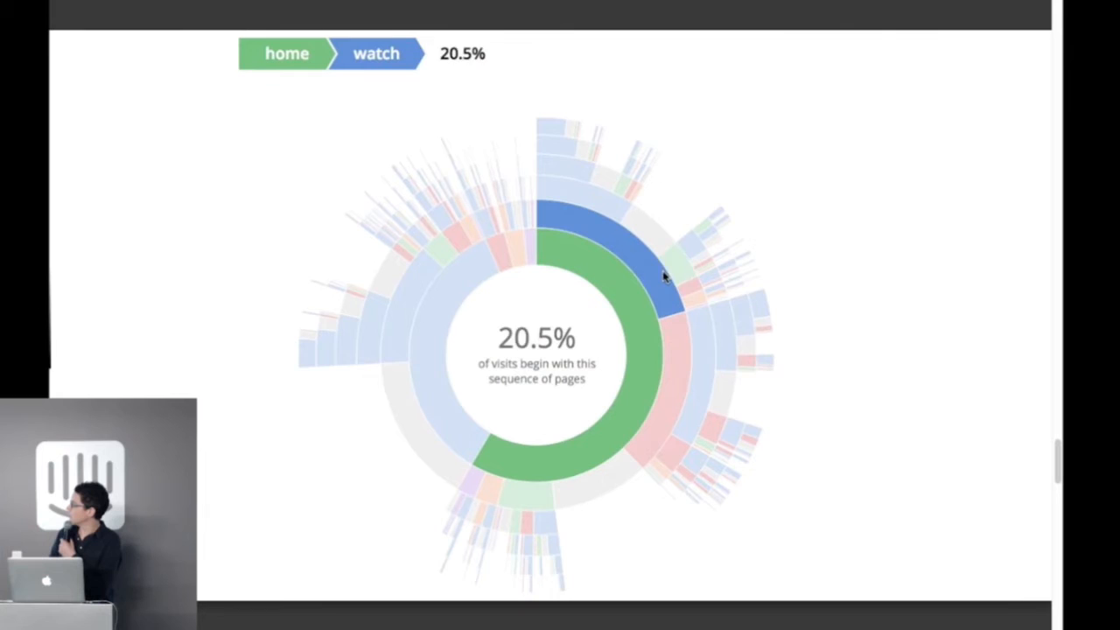
pyautogui.moveTo(669, 332)
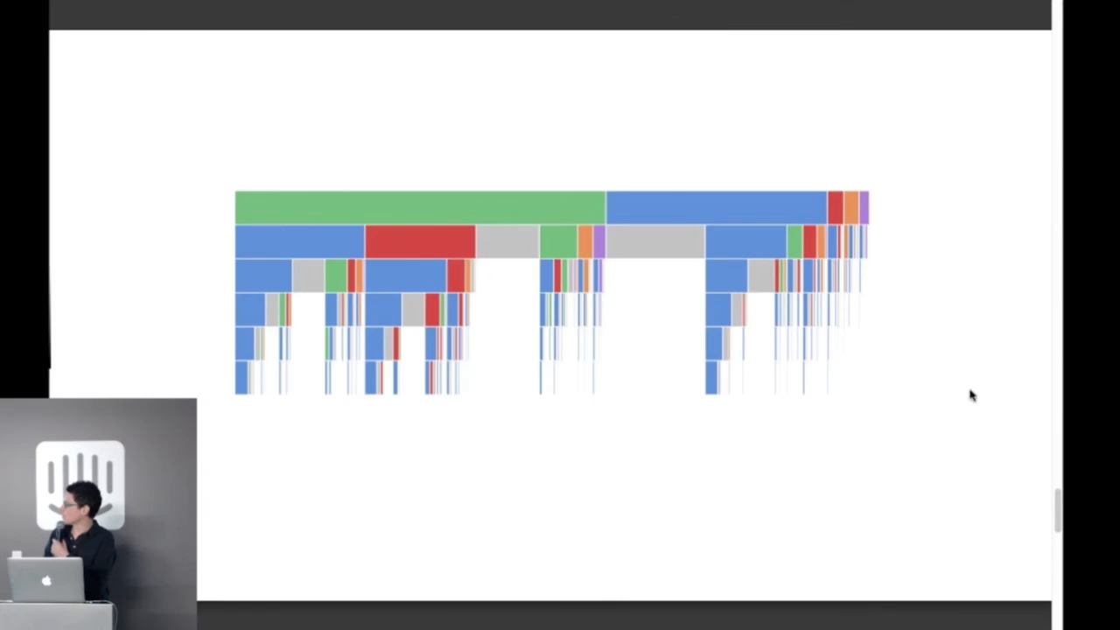
pyautogui.press('right')
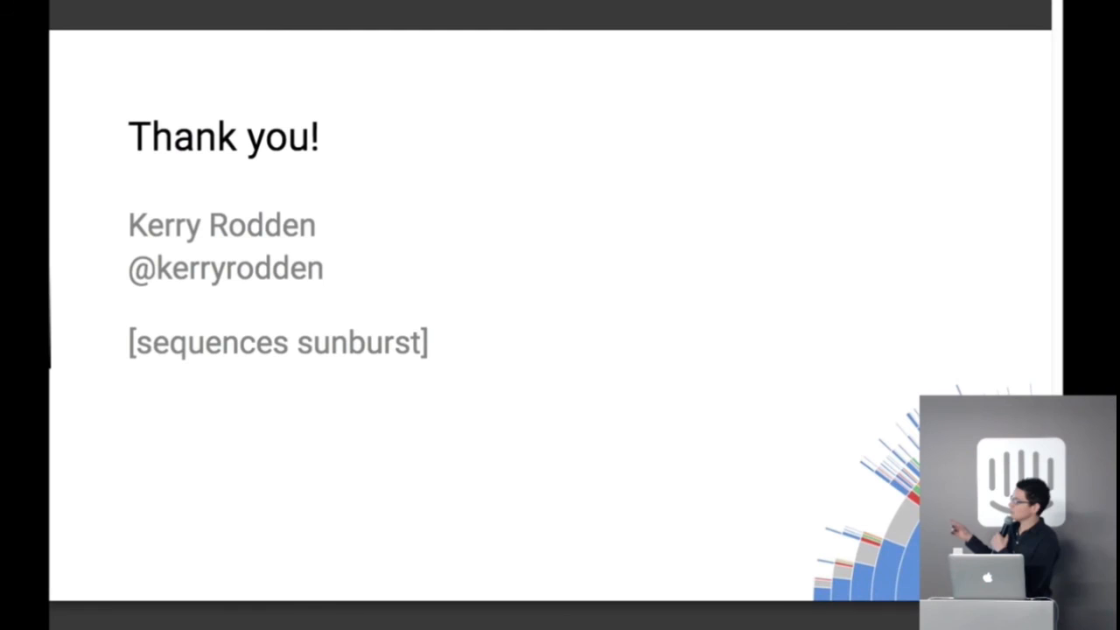